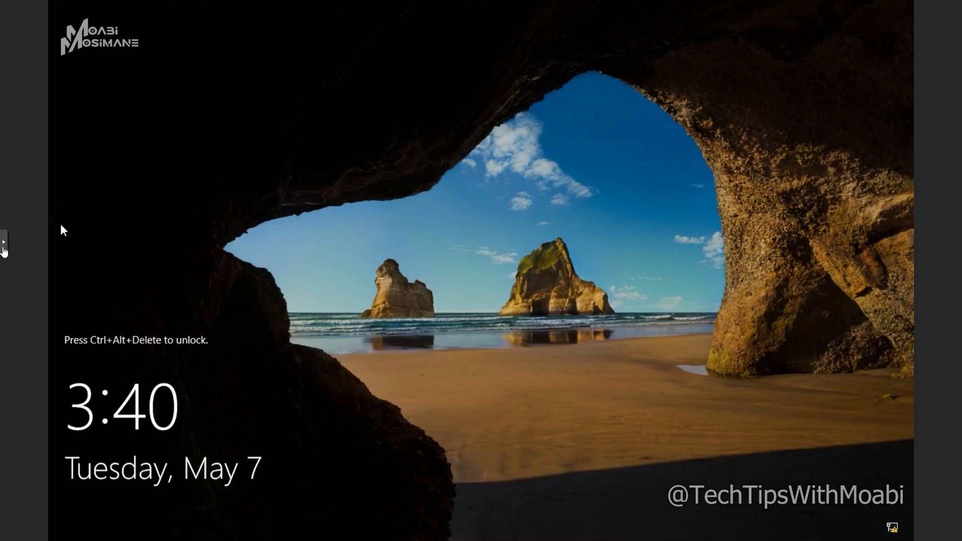
Step: Send Ctrl+Alt+Del from the VNC viewer's sidebar to unlock the server
left_click(5, 242)
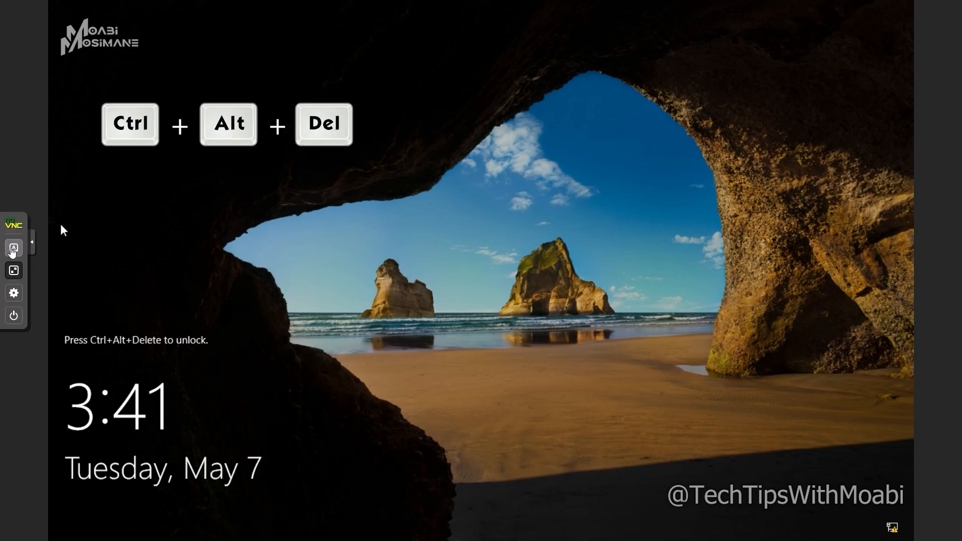
left_click(14, 246)
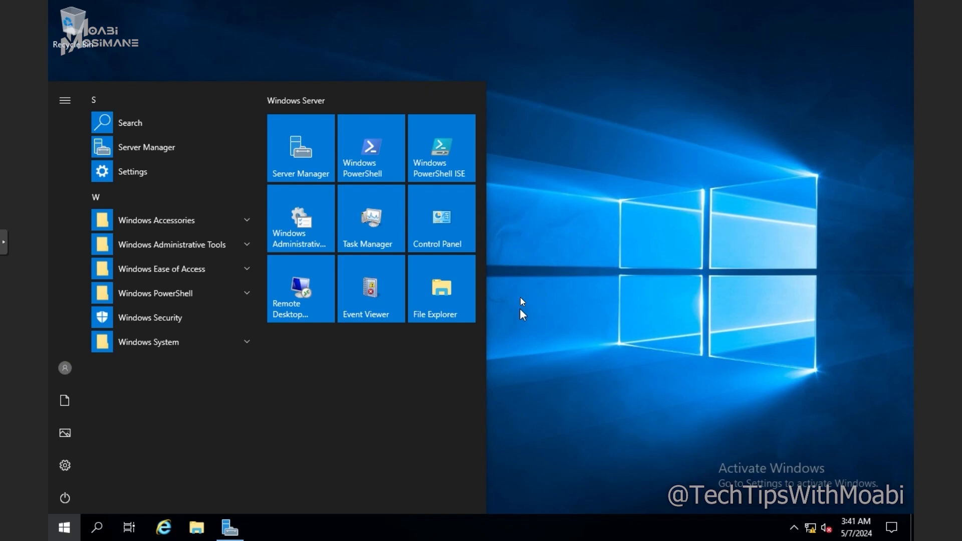
mouse_move(591, 321)
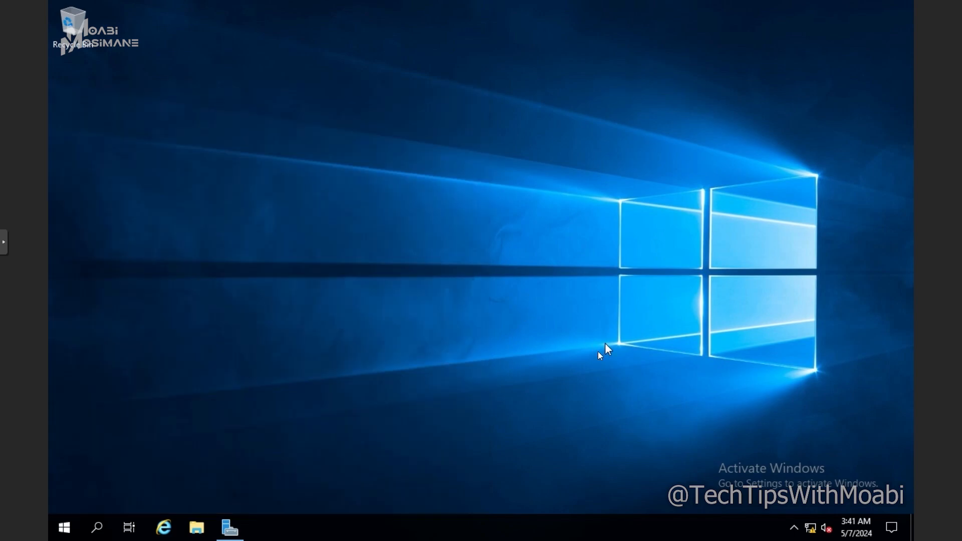
mouse_move(229, 527)
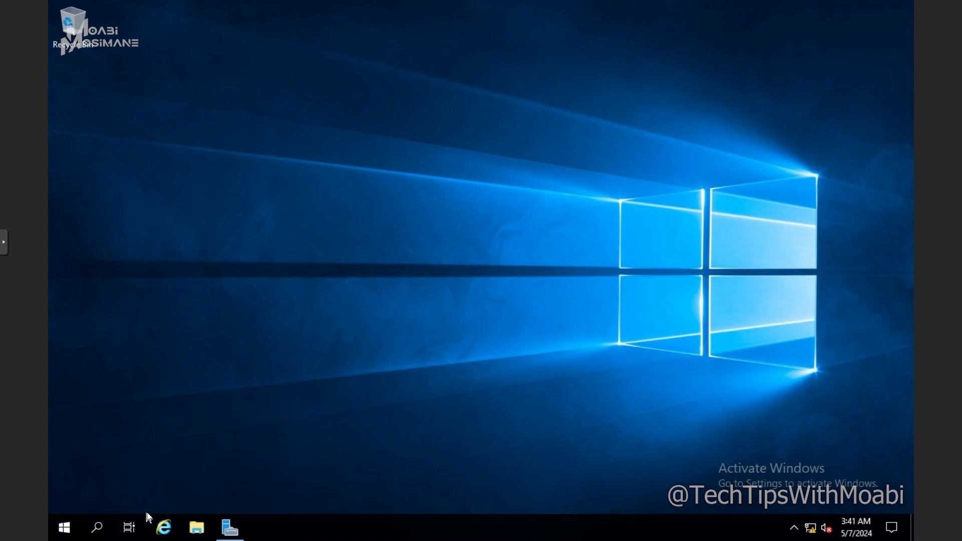
Step: Launch Server Manager from the Start menu and land on its Dashboard
left_click(228, 527)
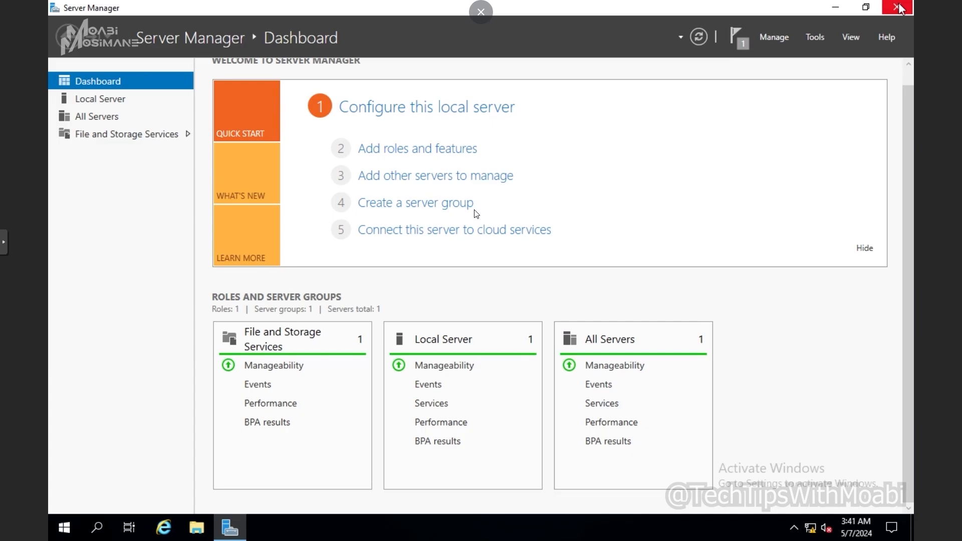
left_click(64, 527)
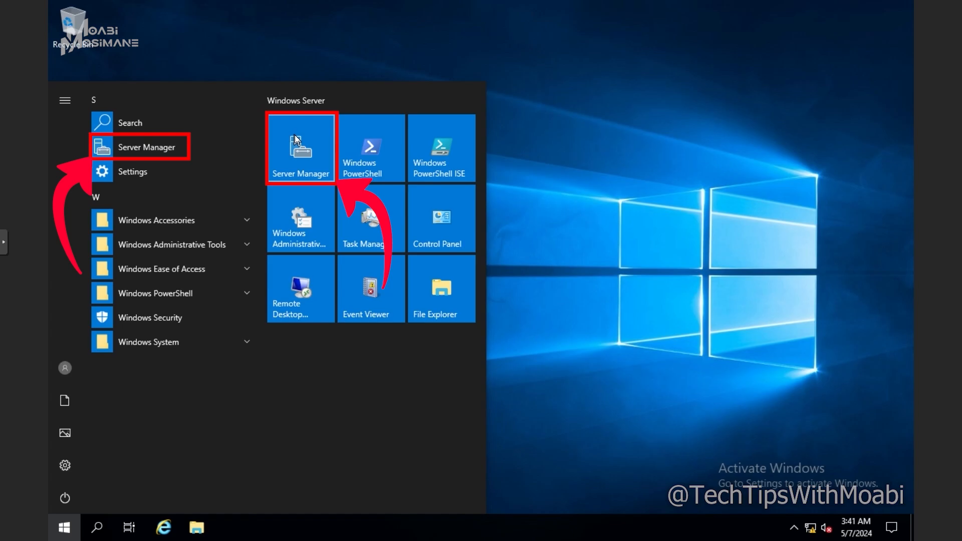
left_click(300, 147)
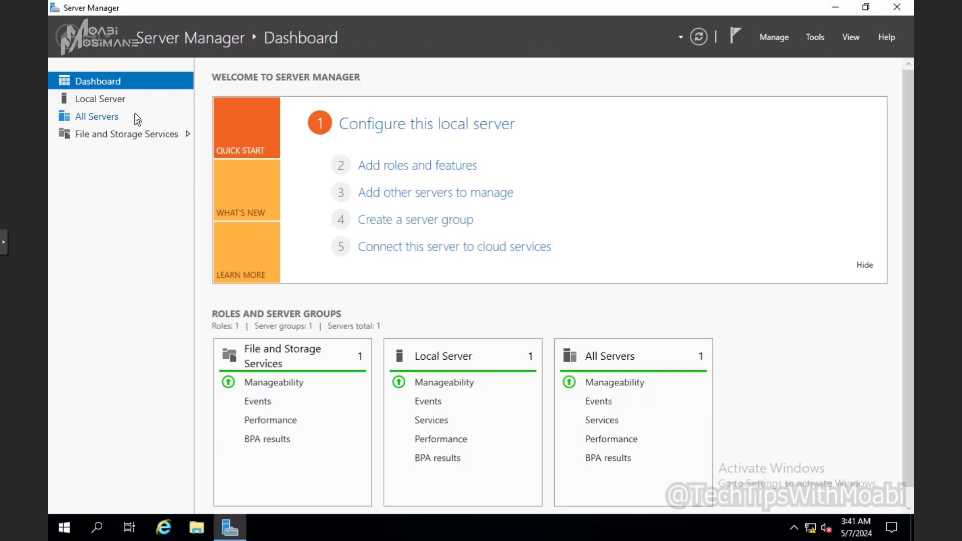
left_click(100, 99)
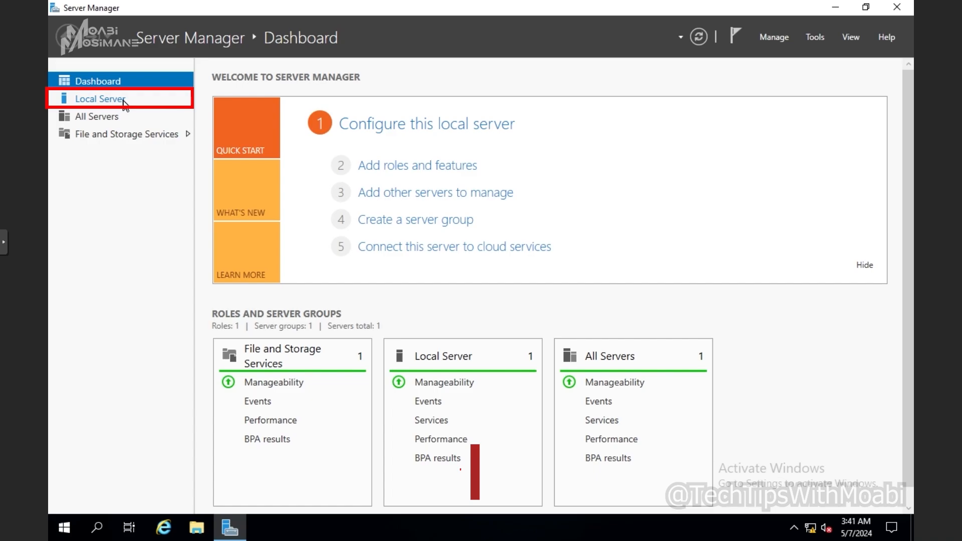
Step: Select Local Server to view HomeDC's properties, Ethernet address and Remote Desktop status
left_click(101, 98)
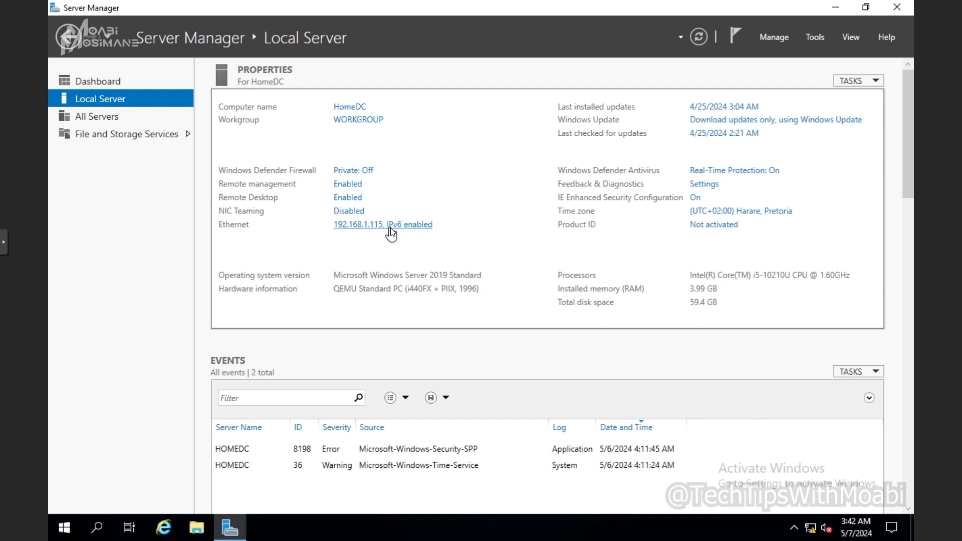
mouse_move(362, 235)
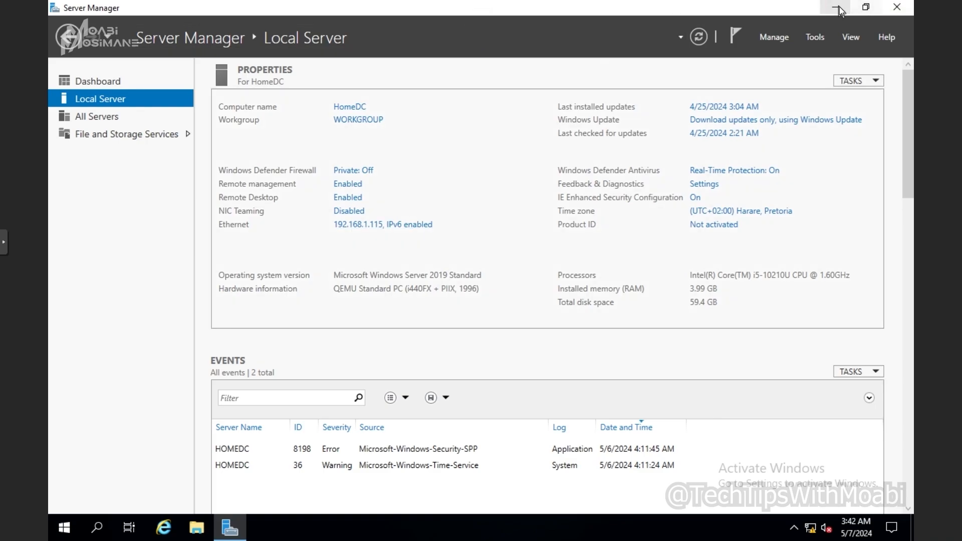
Step: Minimize Server Manager, run cmd as administrator and enter ipconfig
left_click(834, 7)
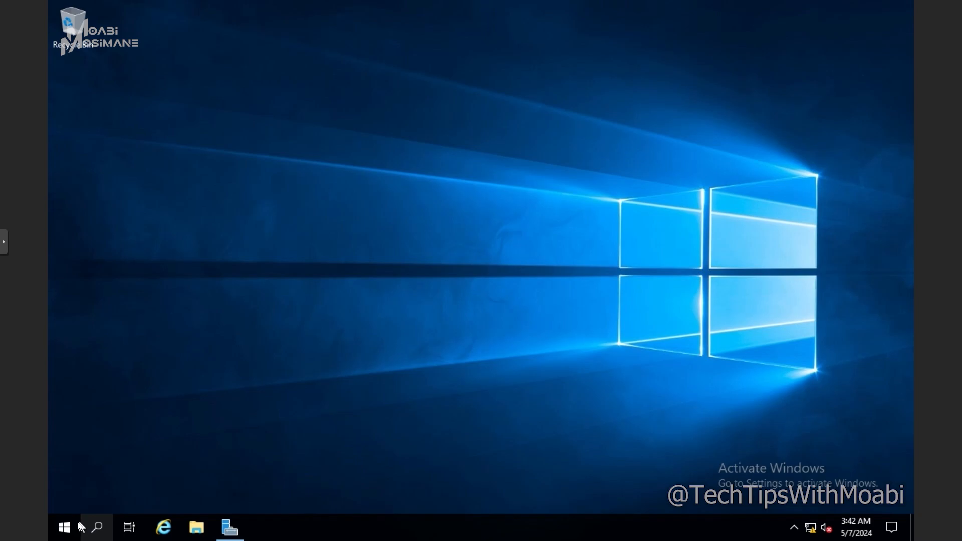
right_click(64, 528)
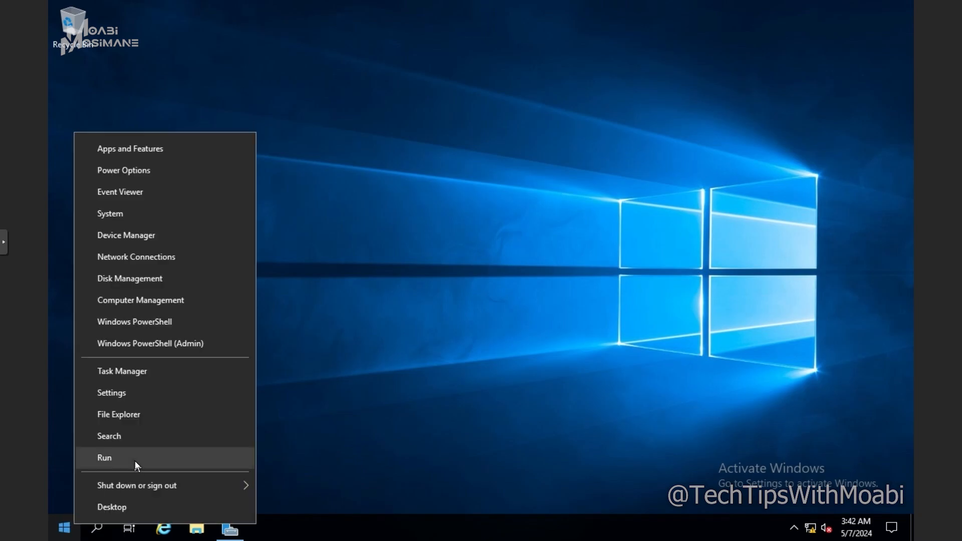
left_click(104, 457)
type("cmd")
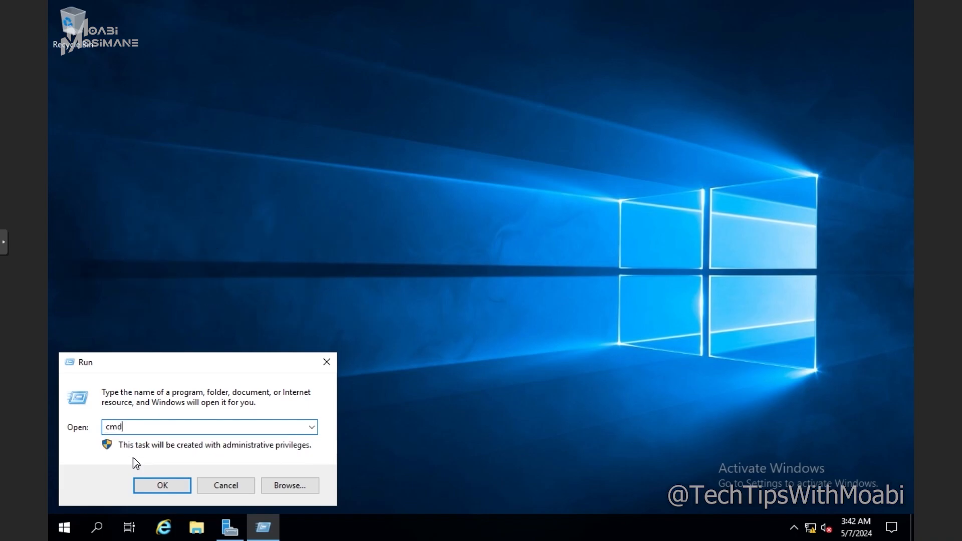
left_click(163, 485)
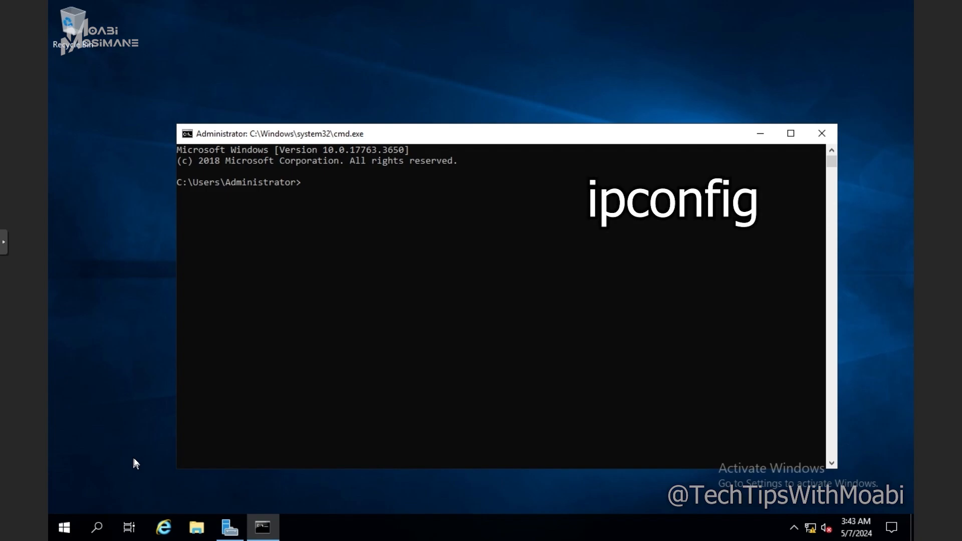
type("ip")
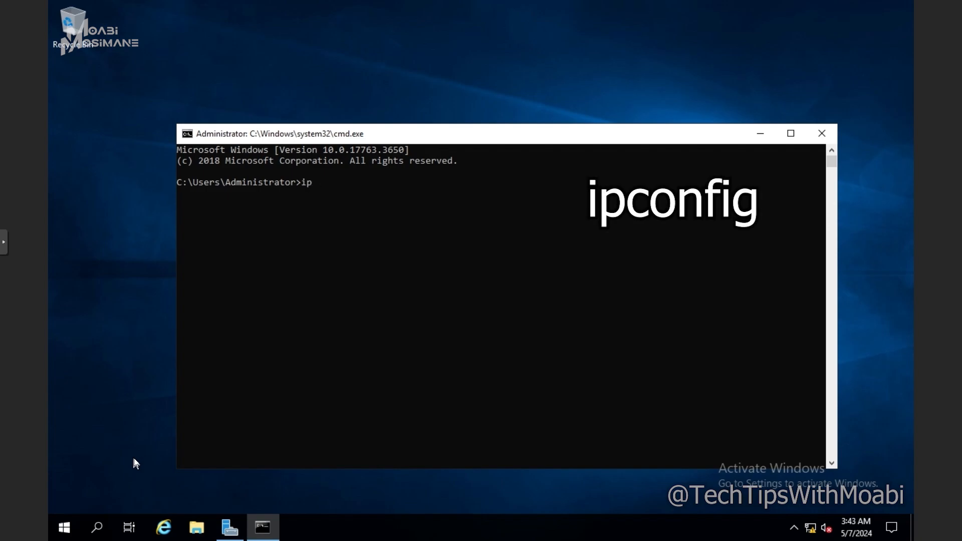
type("config")
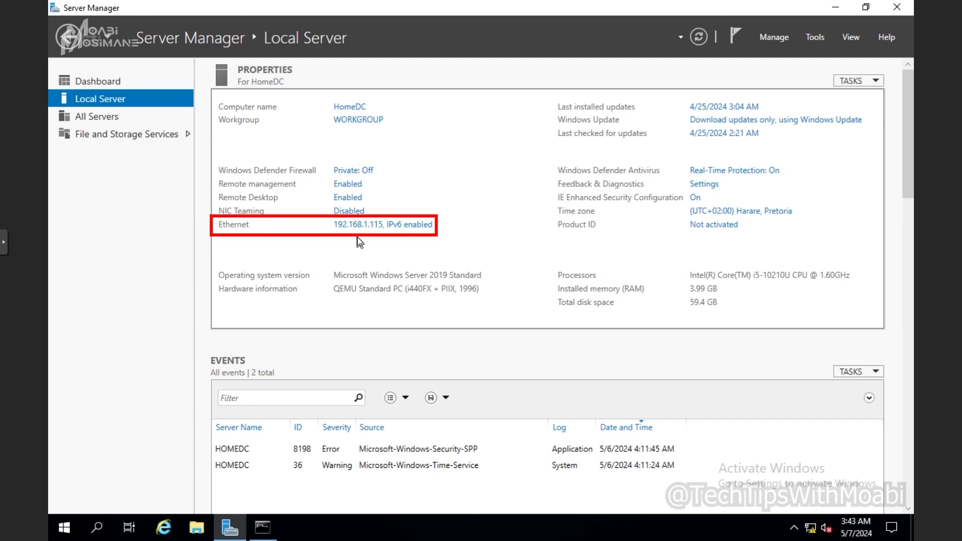
mouse_move(287, 187)
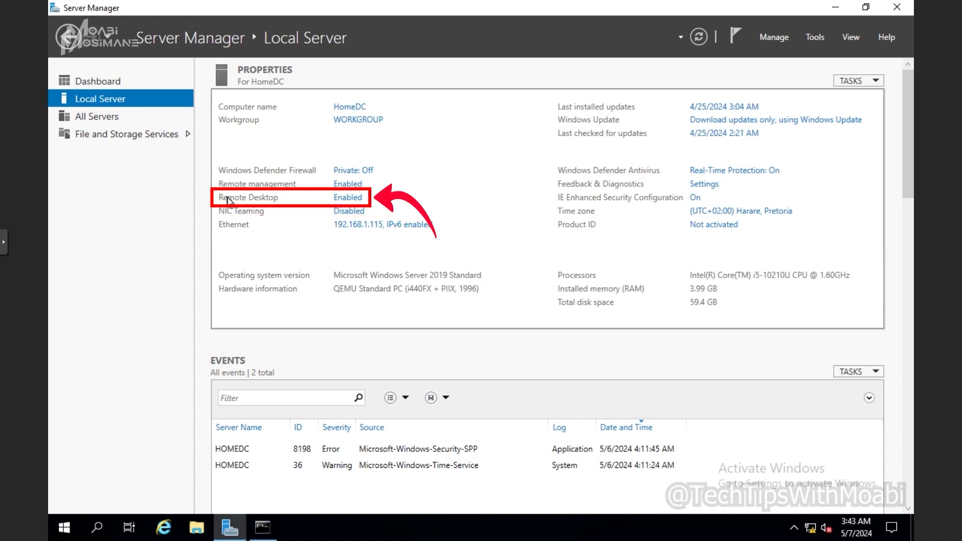
mouse_move(352, 199)
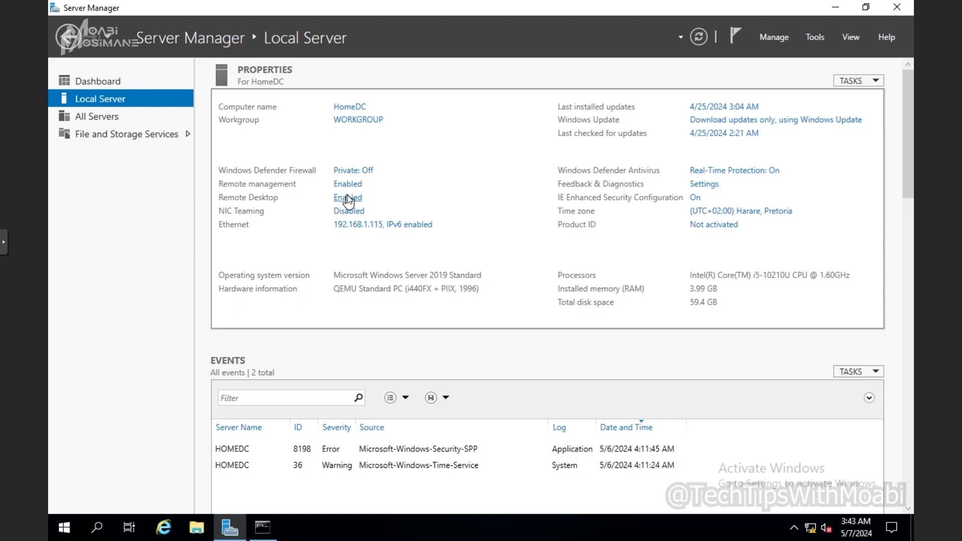
Step: In Remote Desktop settings, add Everyone to the Remote Desktop Users list
left_click(347, 198)
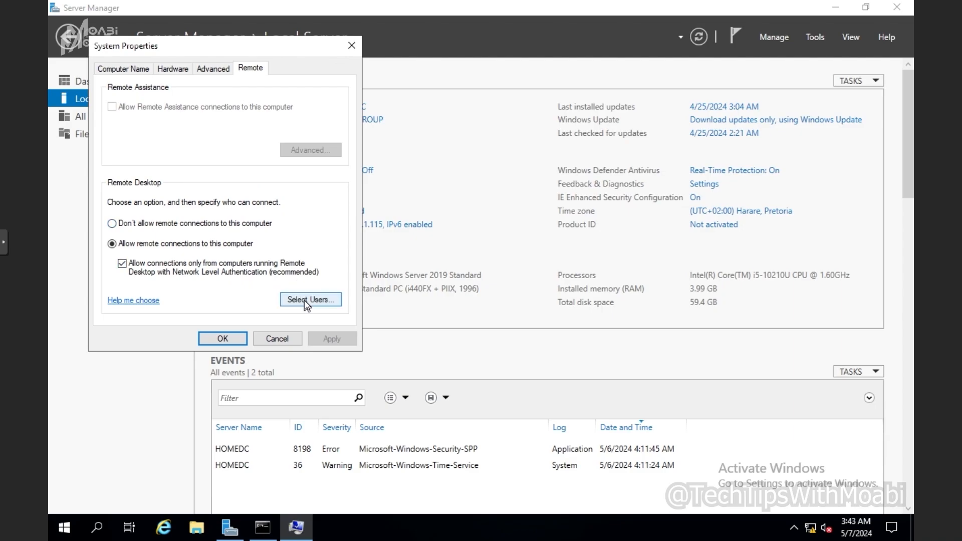
left_click(311, 300)
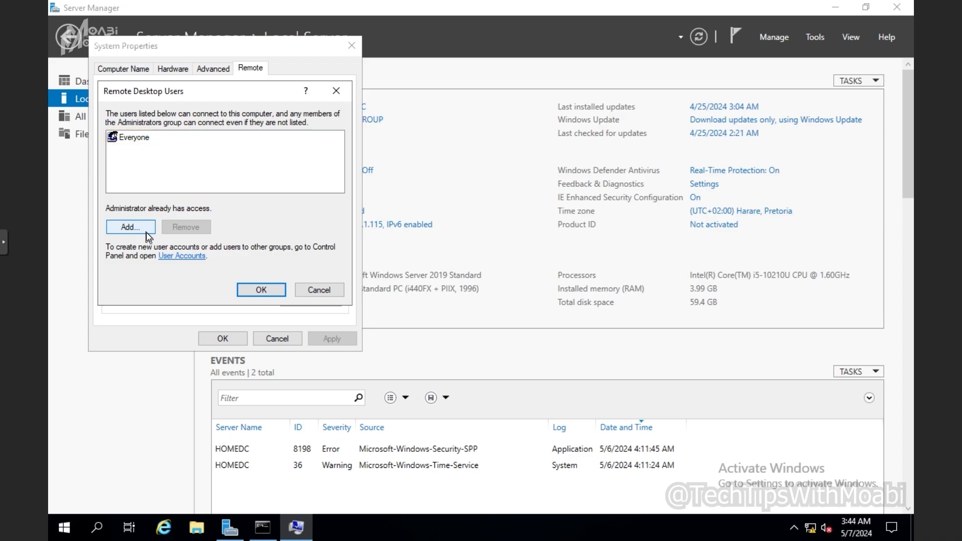
left_click(130, 227)
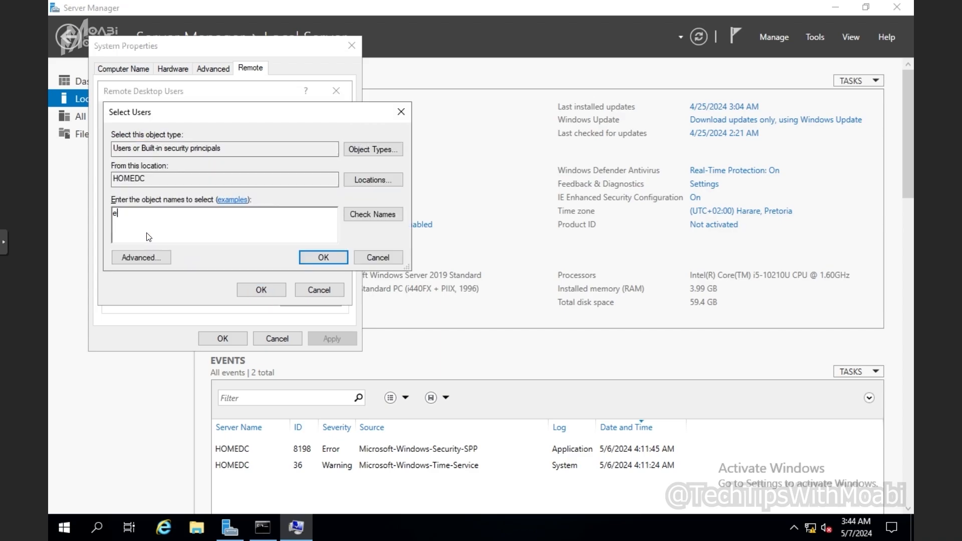
type("veryone")
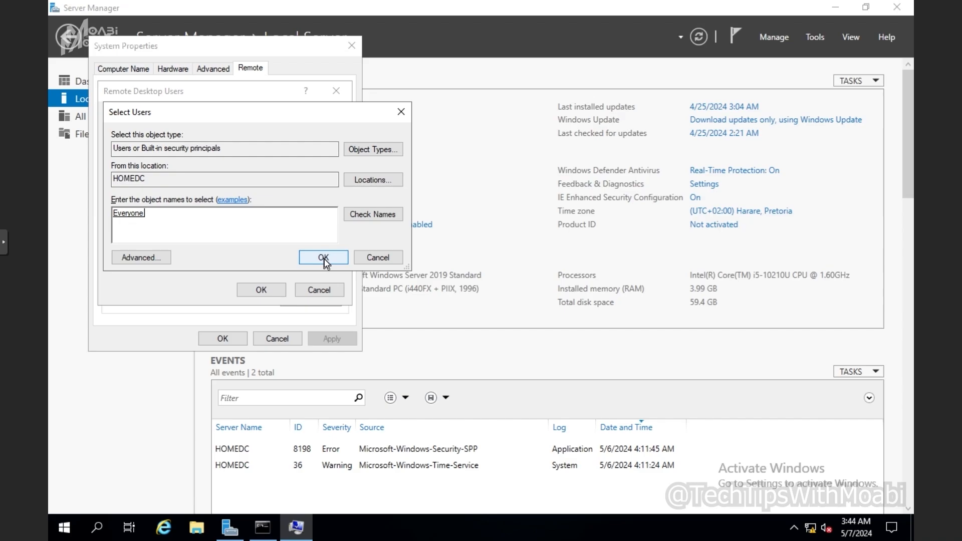
Step: Confirm Everyone, accept the users list and apply System Properties to enable Remote Desktop
left_click(323, 257)
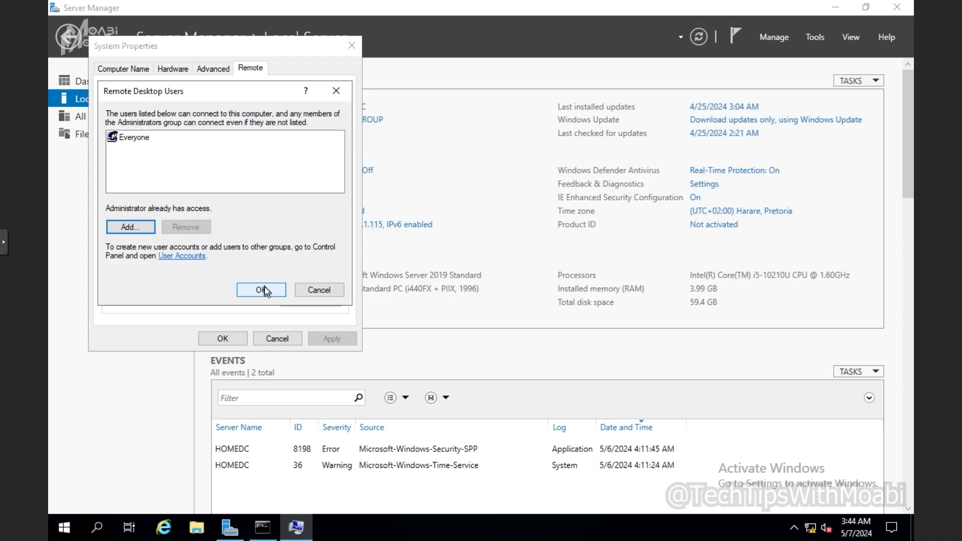
left_click(261, 290)
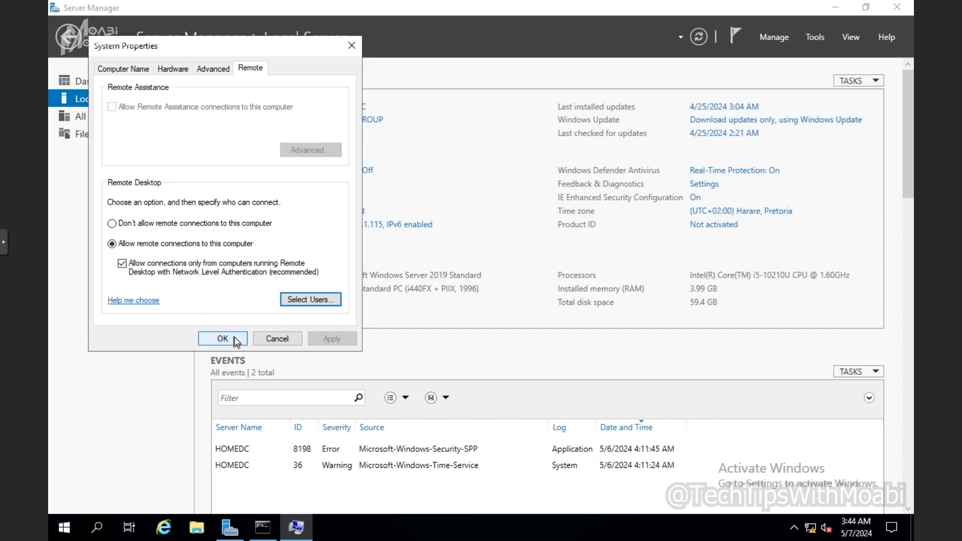
left_click(223, 339)
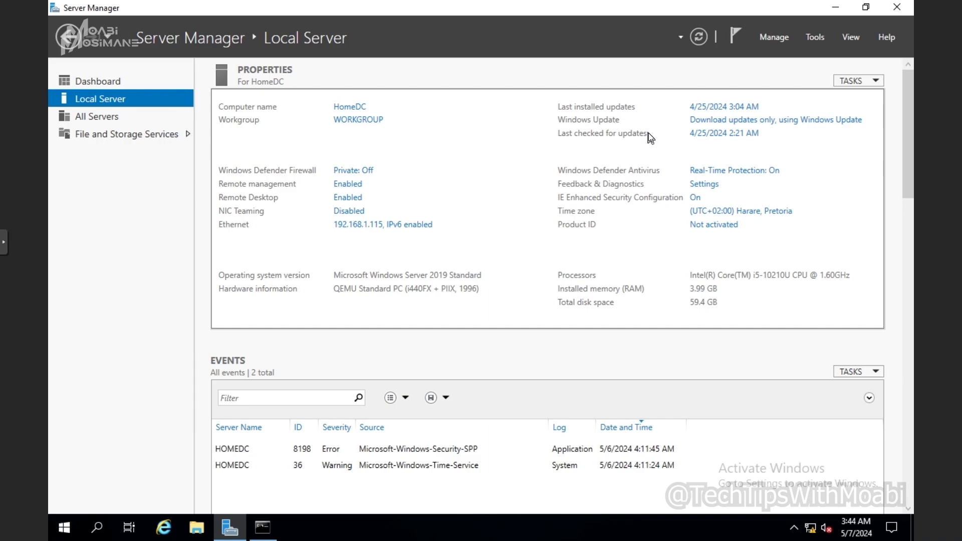
mouse_move(645, 104)
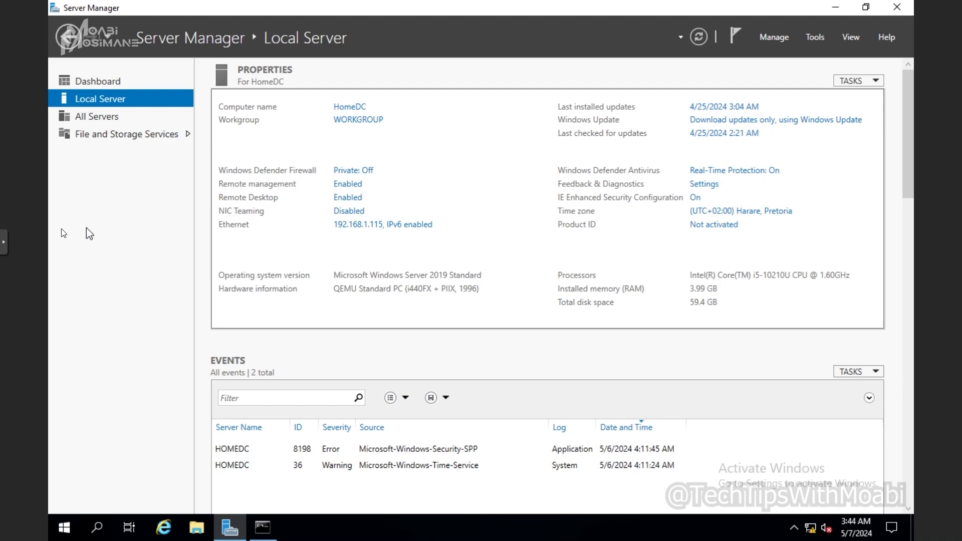
mouse_move(597, 332)
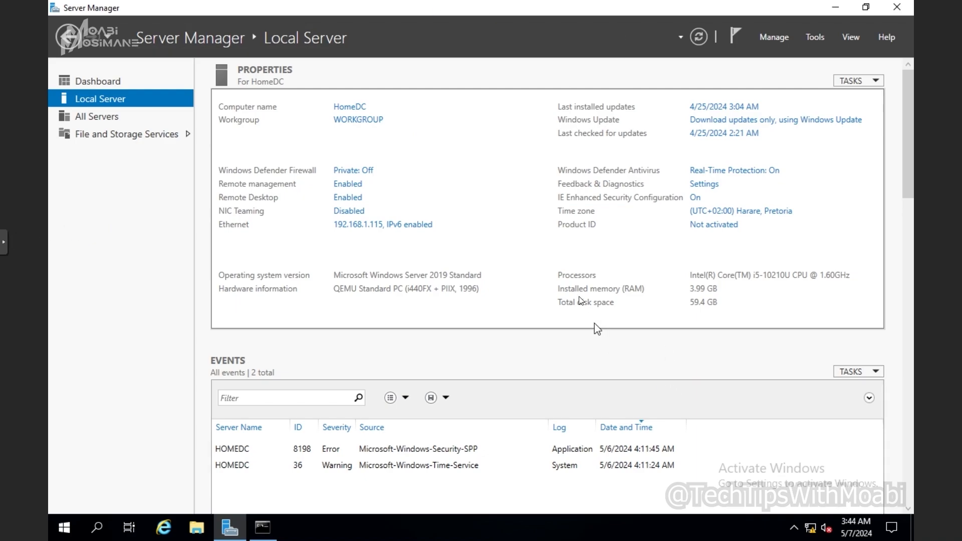
mouse_move(542, 237)
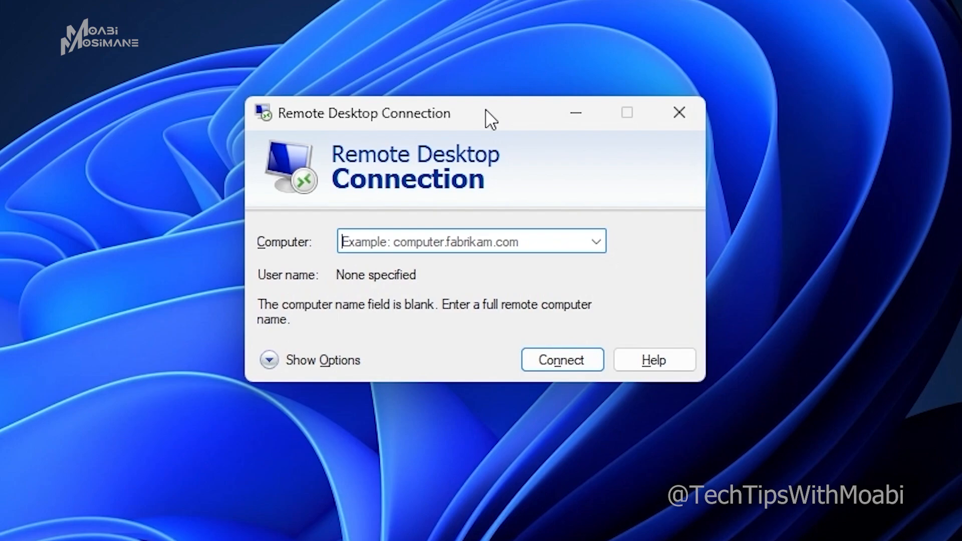
Step: Enter 192.168.1.115 as the computer and connect to it
type("192.168")
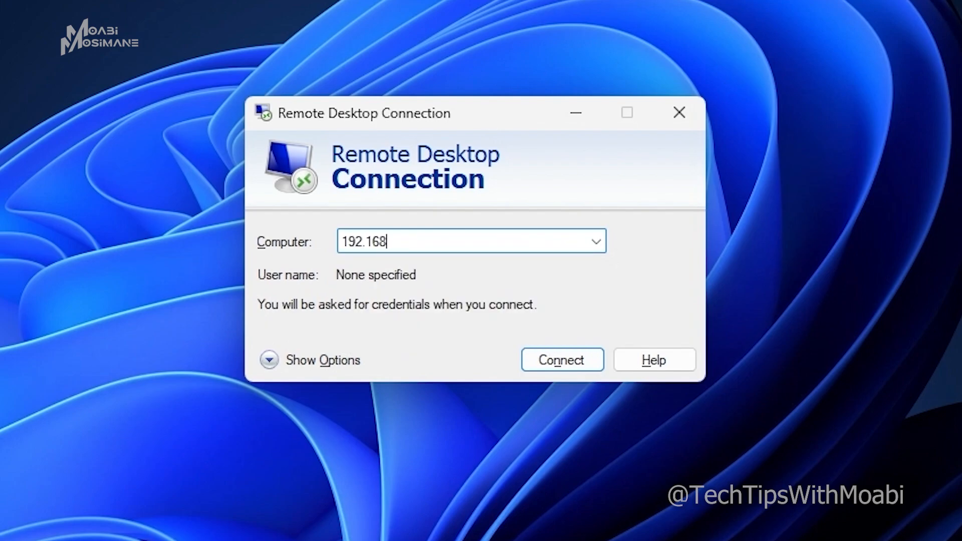
type(".1.115")
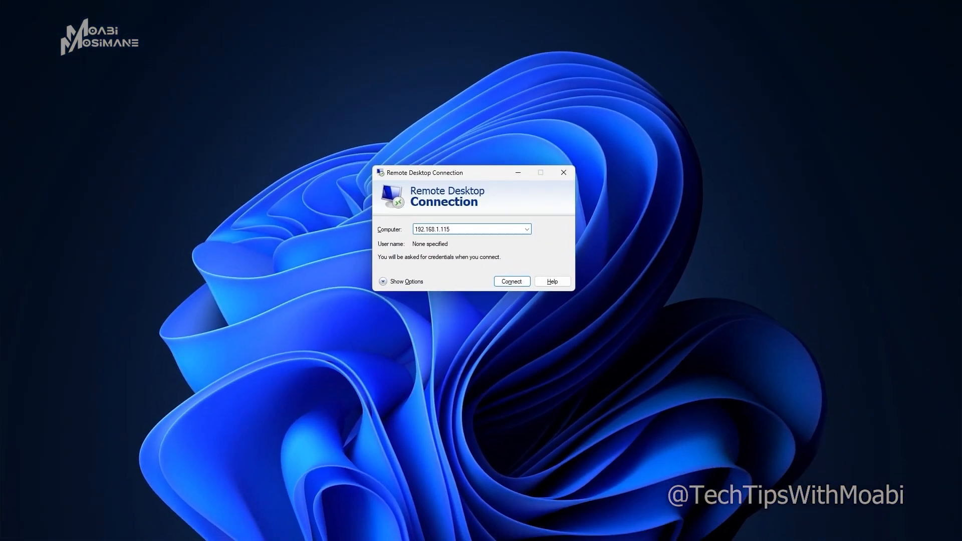
left_click(511, 280)
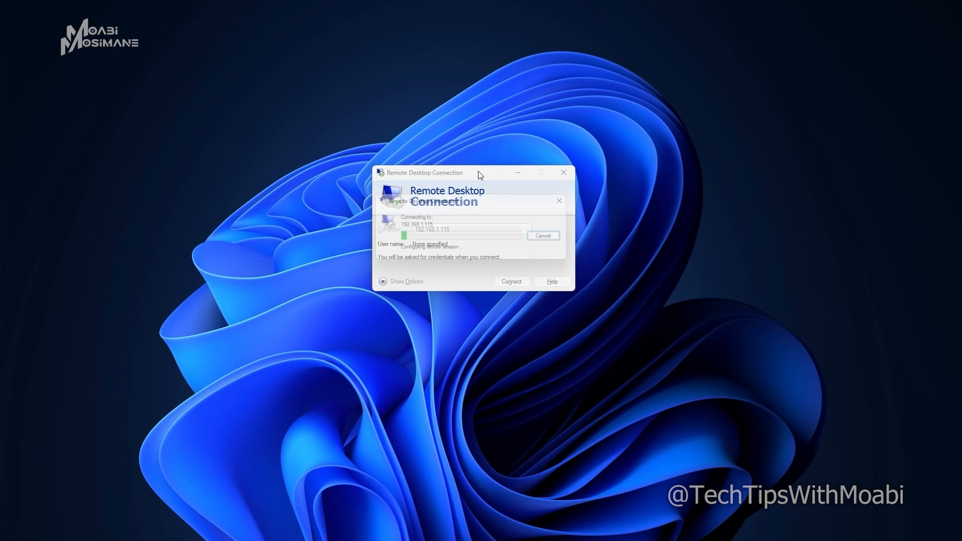
left_click(511, 280)
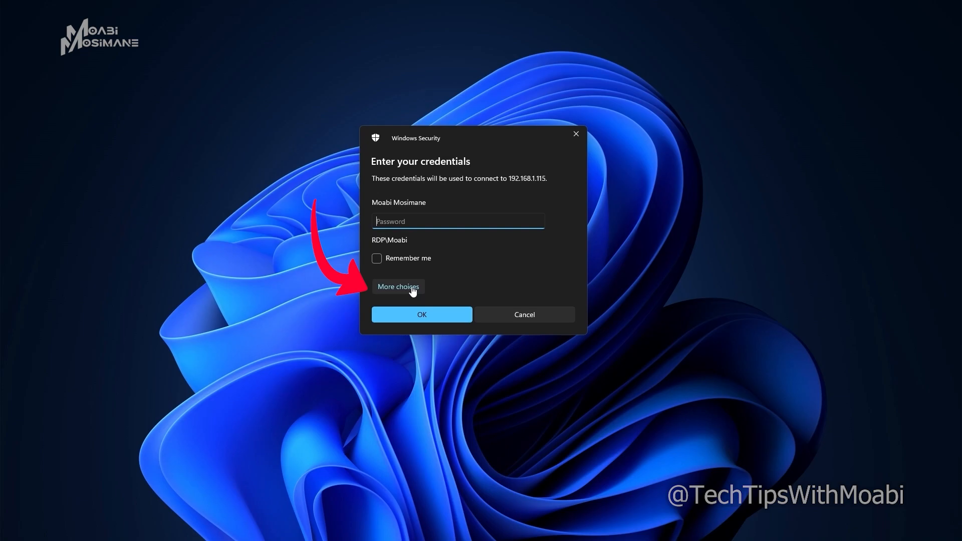
Step: Choose a different account and submit Administrator credentials for 192.168.1.115
left_click(398, 286)
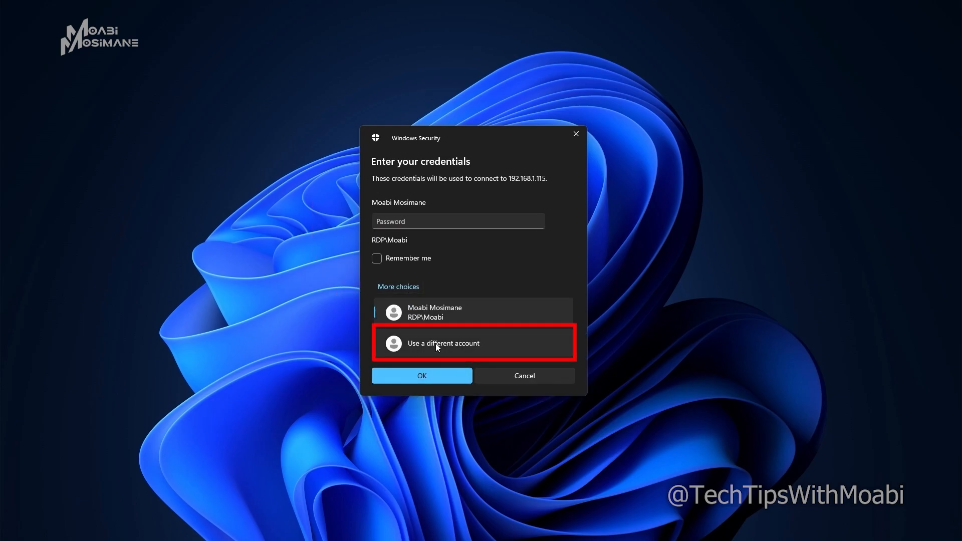
left_click(443, 343)
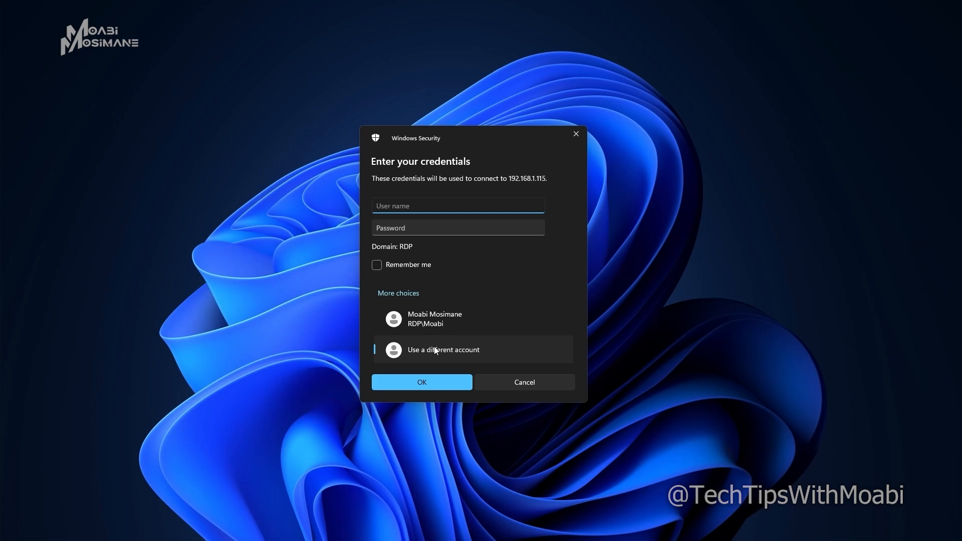
type("adi")
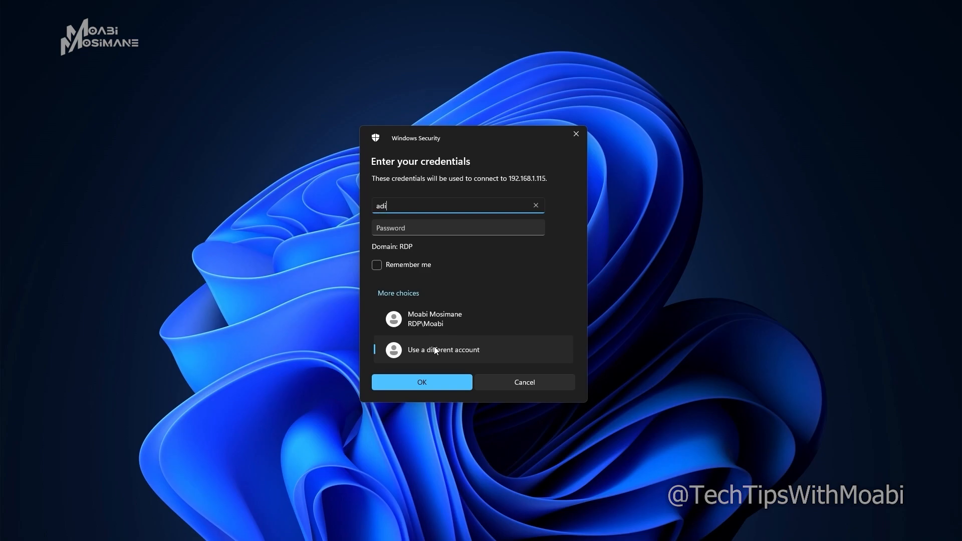
type("Administrator")
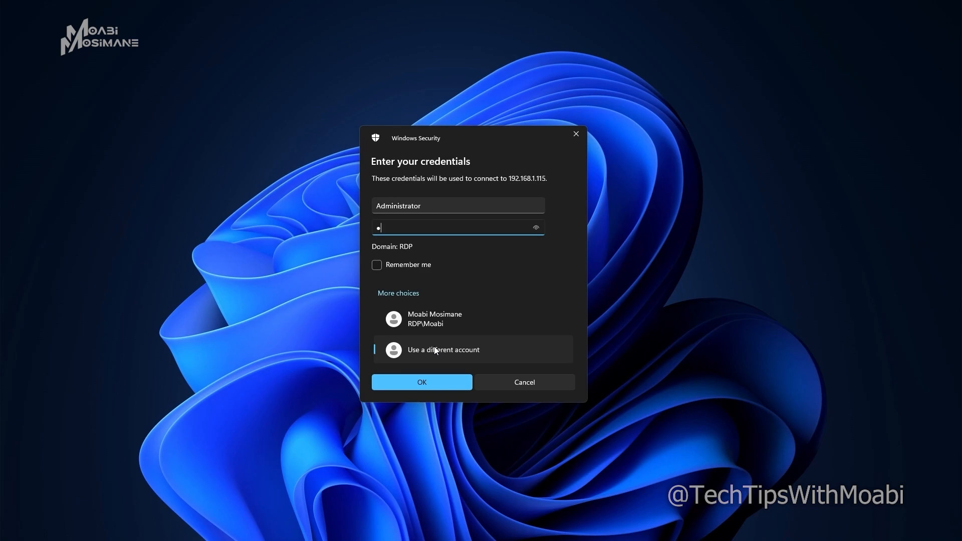
left_click(422, 383)
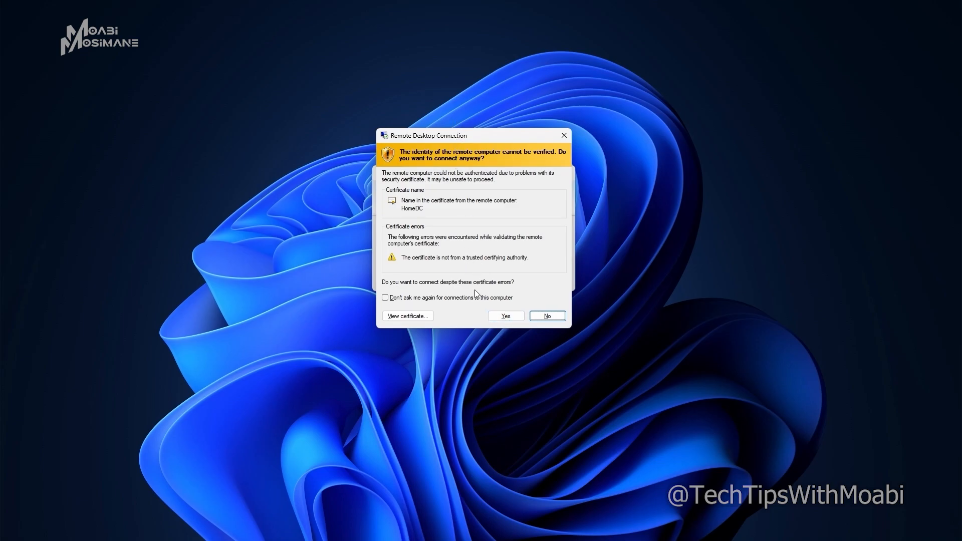
mouse_move(425, 253)
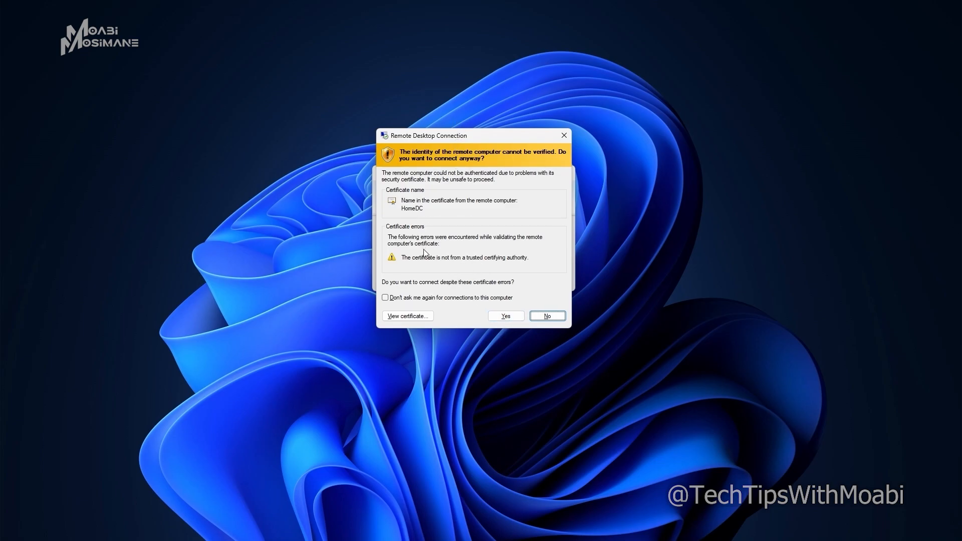
mouse_move(434, 270)
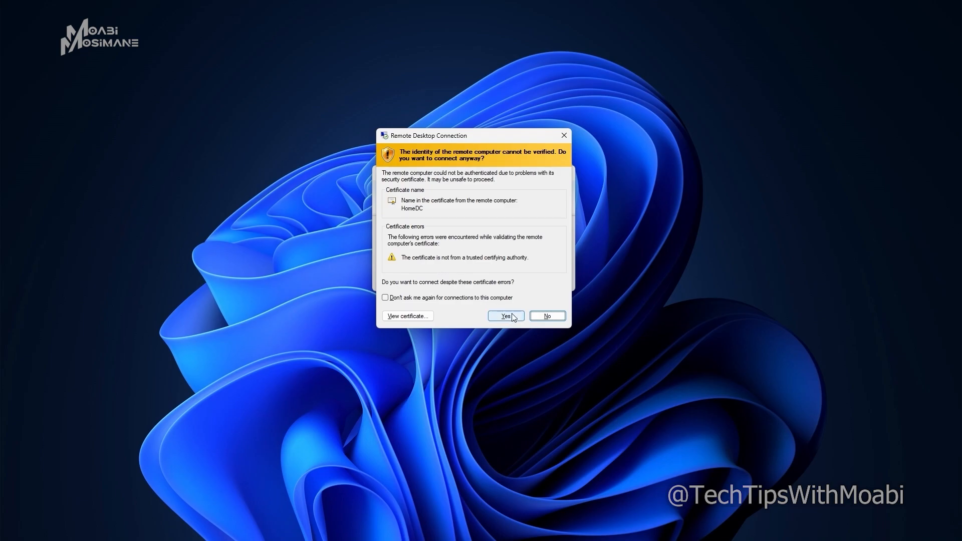
Step: Accept the untrusted HomeDC certificate warning with Yes to complete the connection
left_click(505, 316)
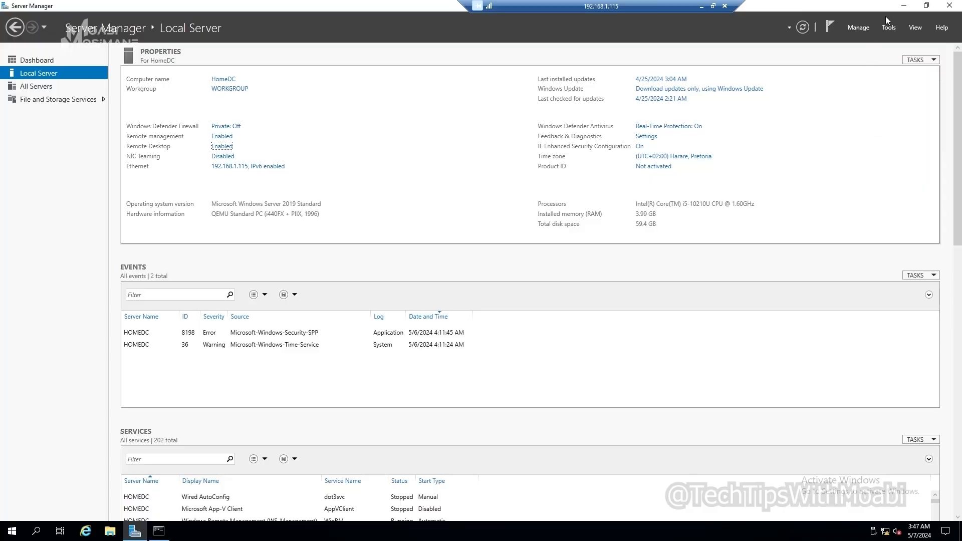
mouse_move(905, 6)
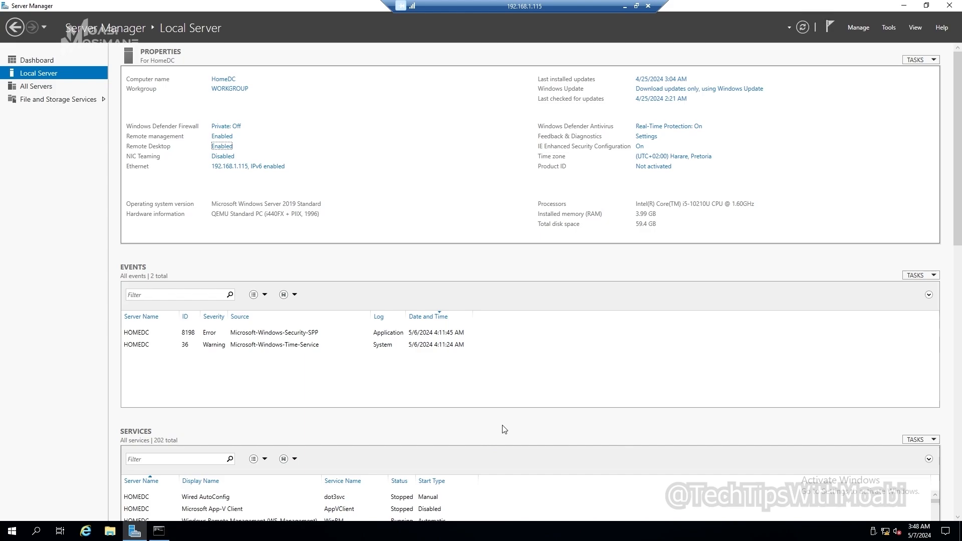
mouse_move(461, 452)
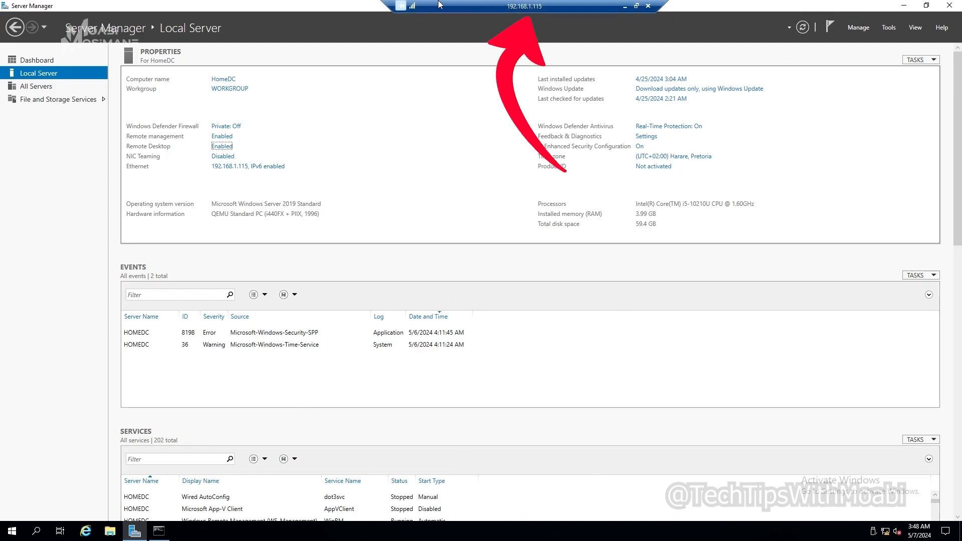
mouse_move(580, 22)
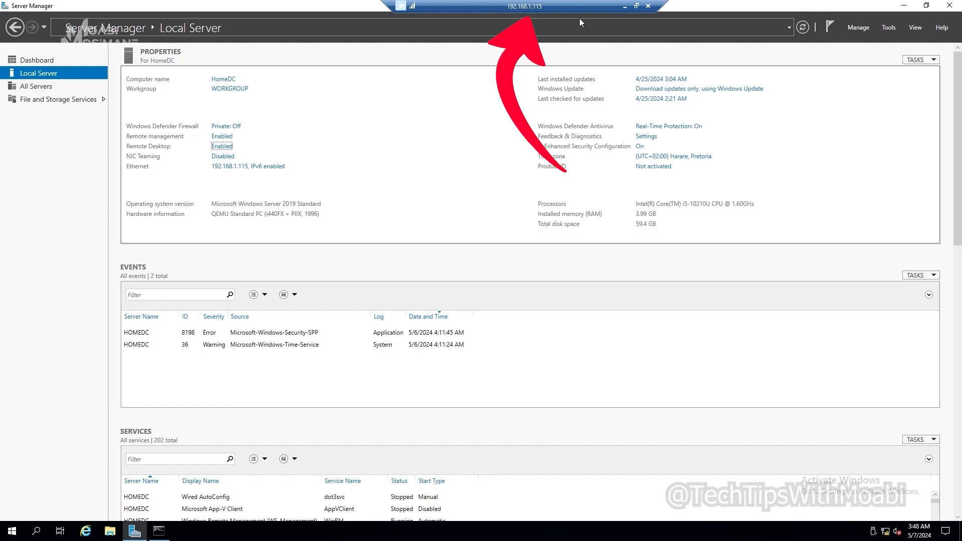